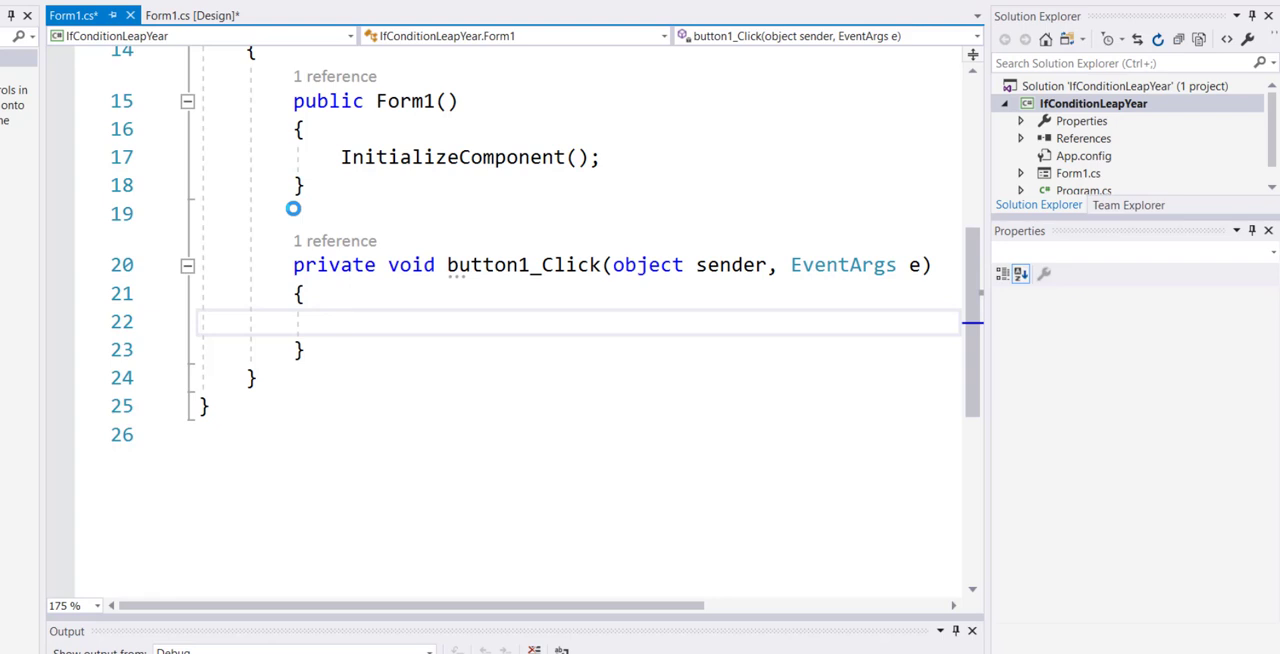
Step: Place the console leap-year checking code inside the empty button1_Click handler
scroll("down", 3)
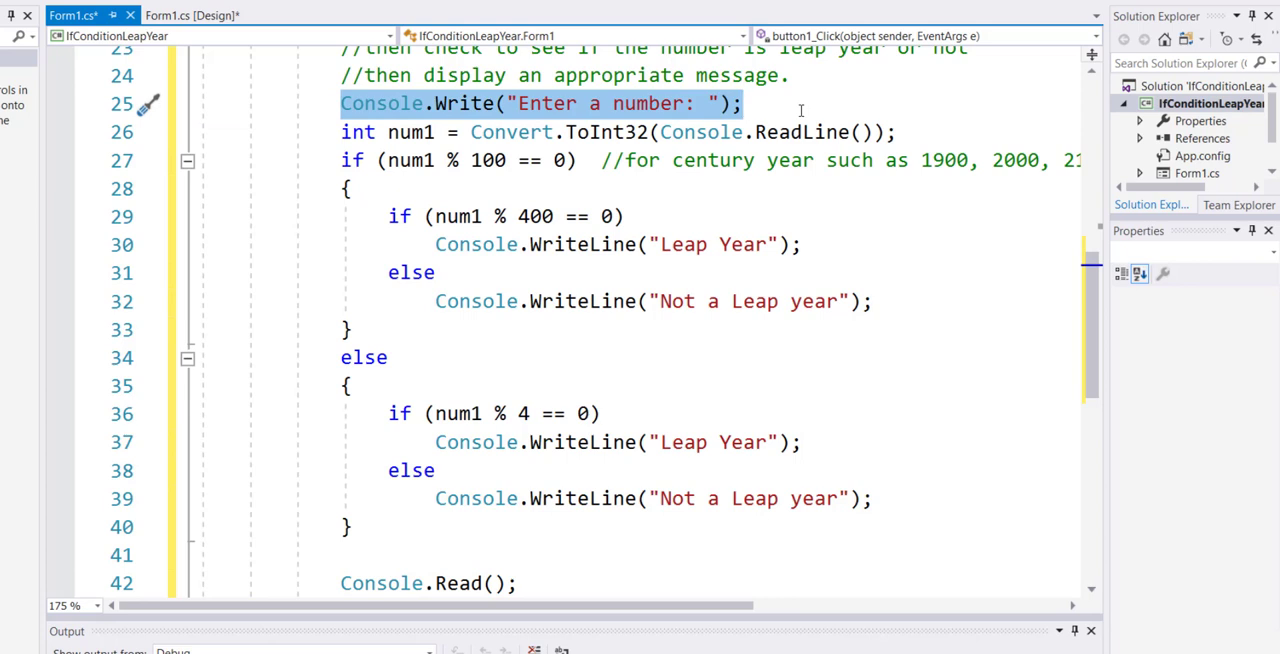
Step: Remove the 'Enter a number' prompt and read the year via Convert.ToInt32(txtYear.Text)
key("Delete")
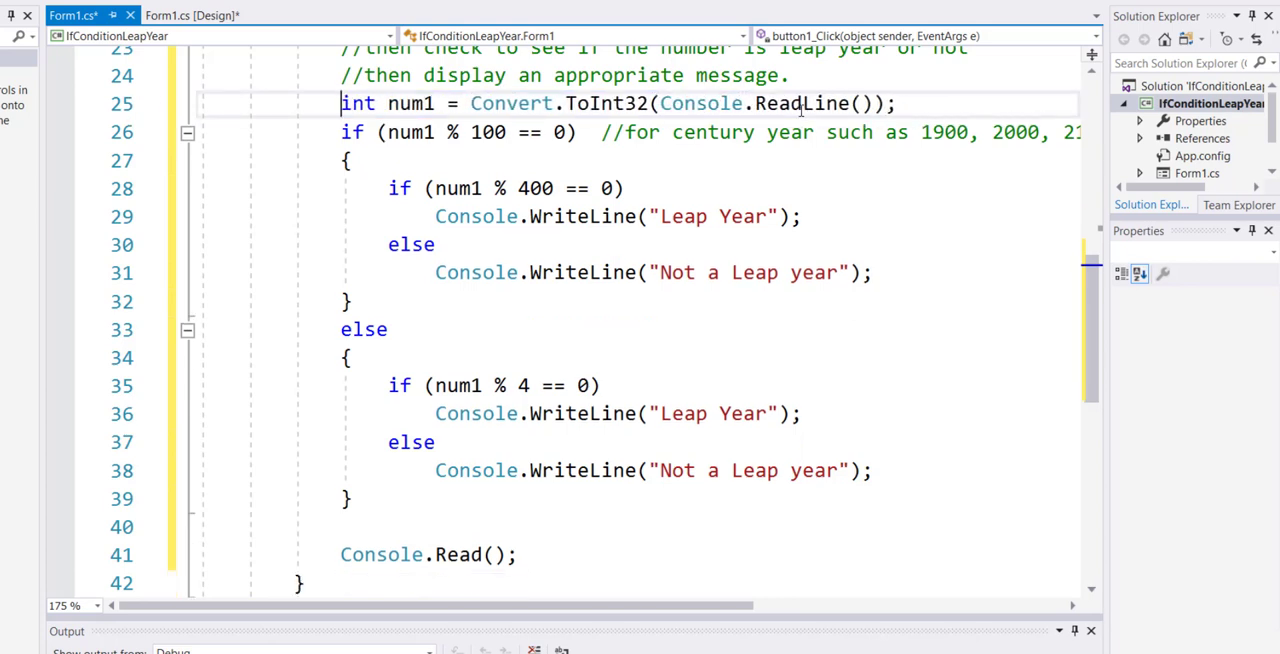
left_click_drag(470, 104, 864, 104)
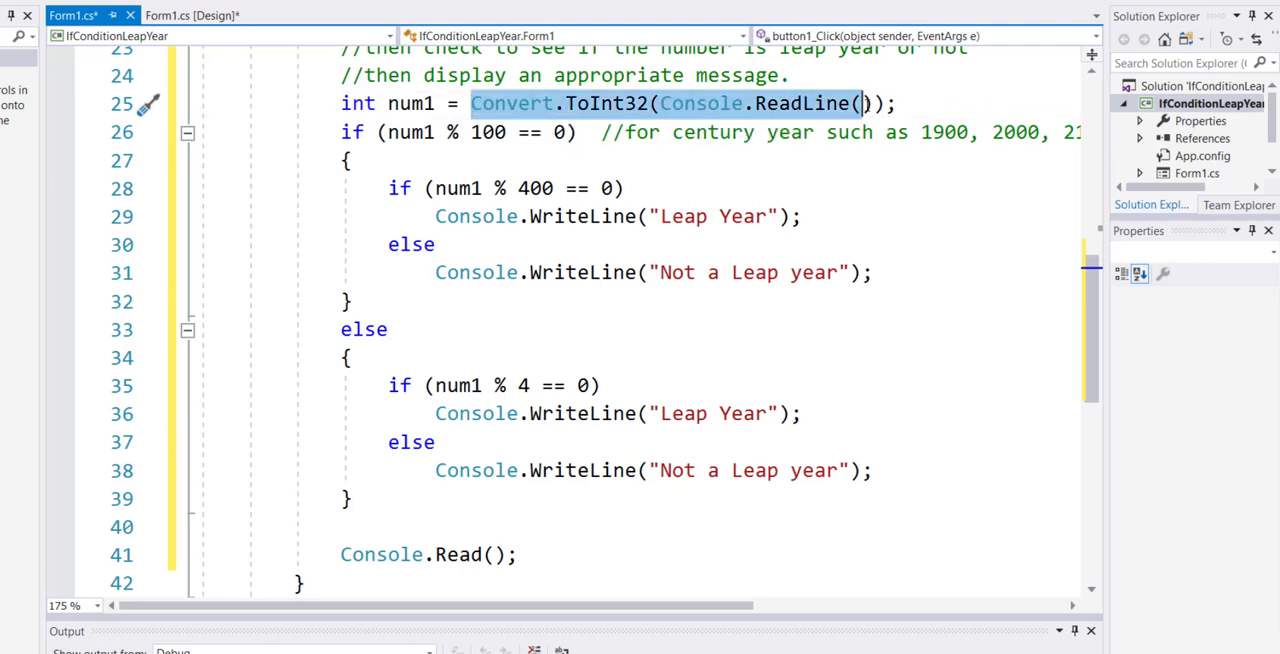
type("()")
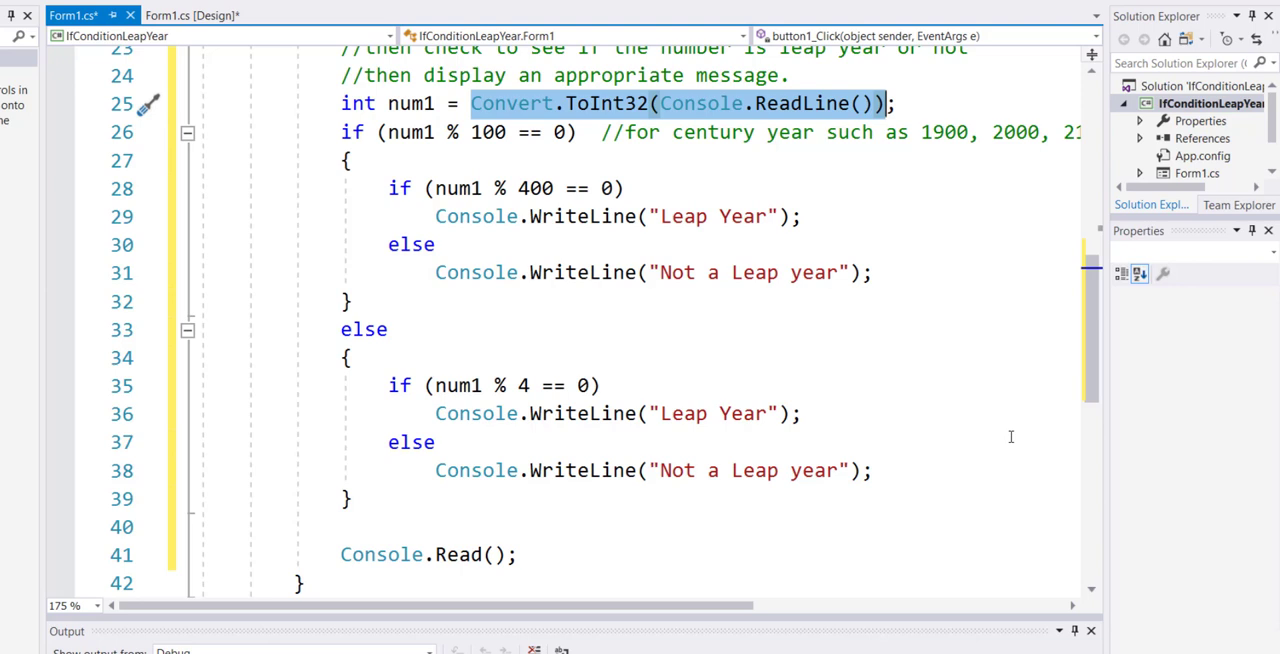
mouse_move(840, 346)
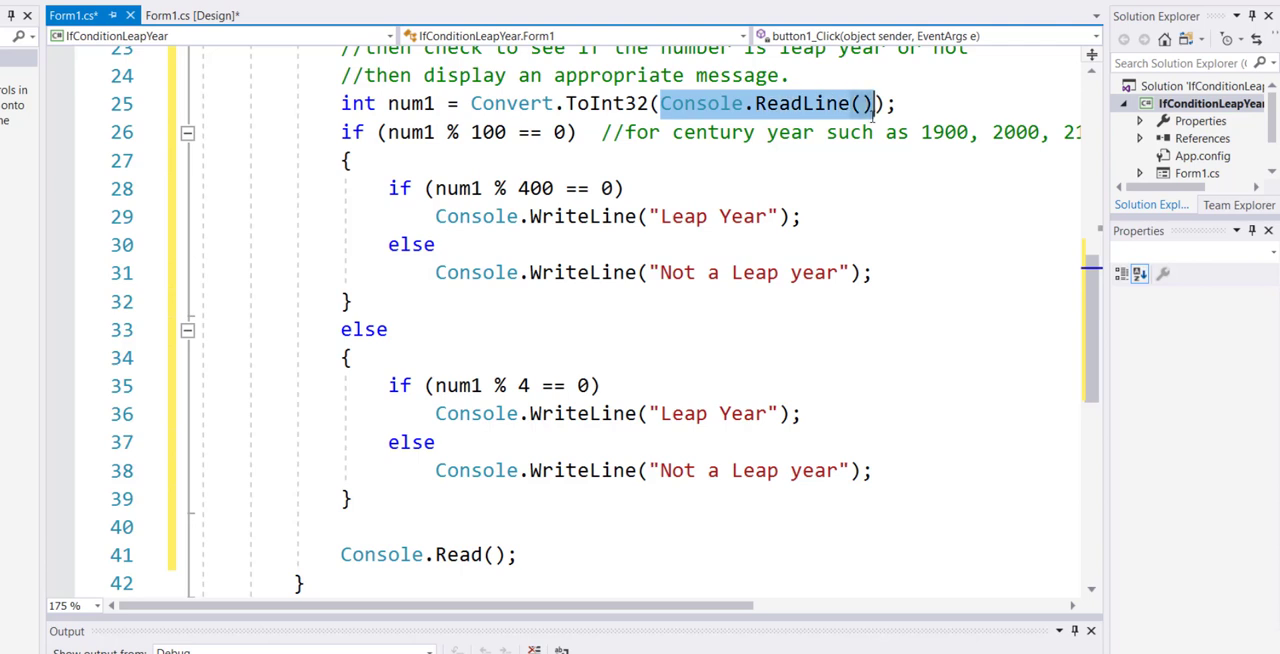
type("txtYear.")
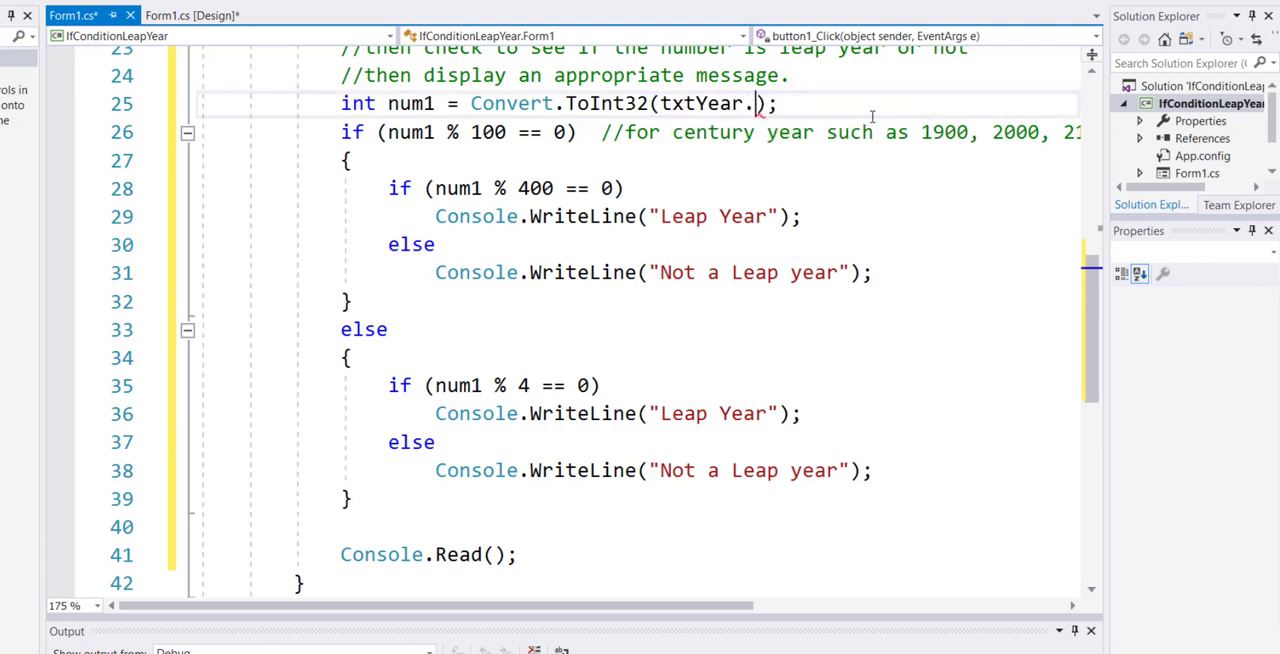
type("Text")
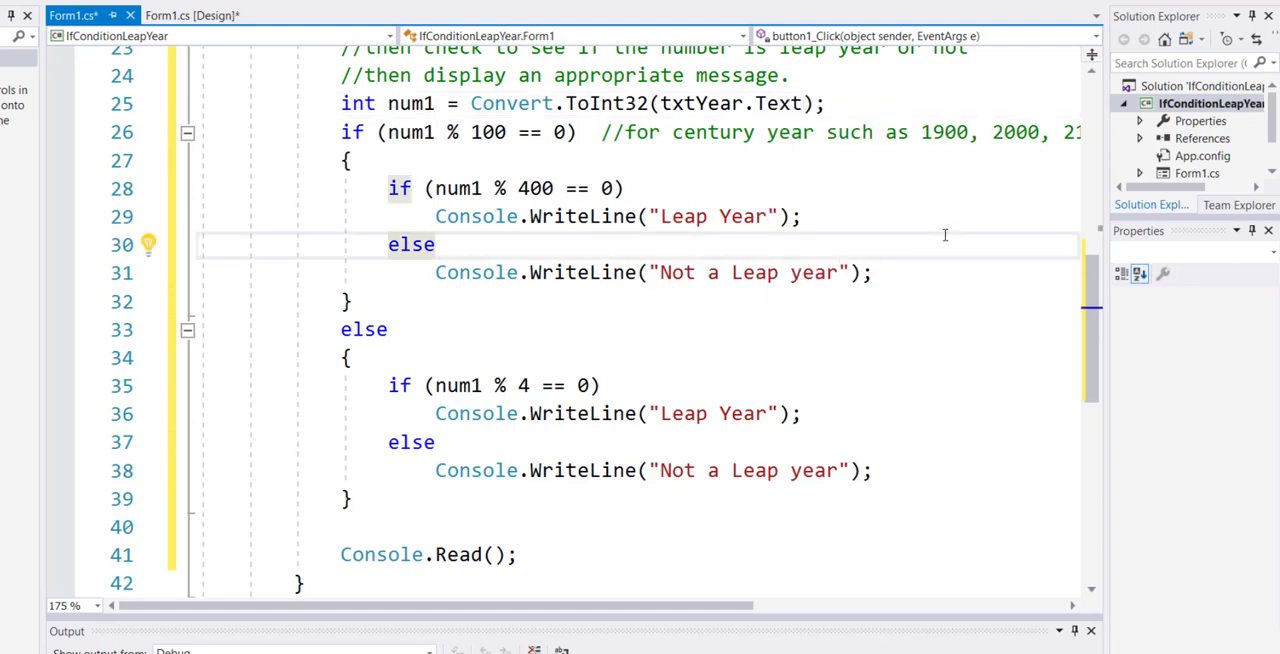
mouse_move(508, 202)
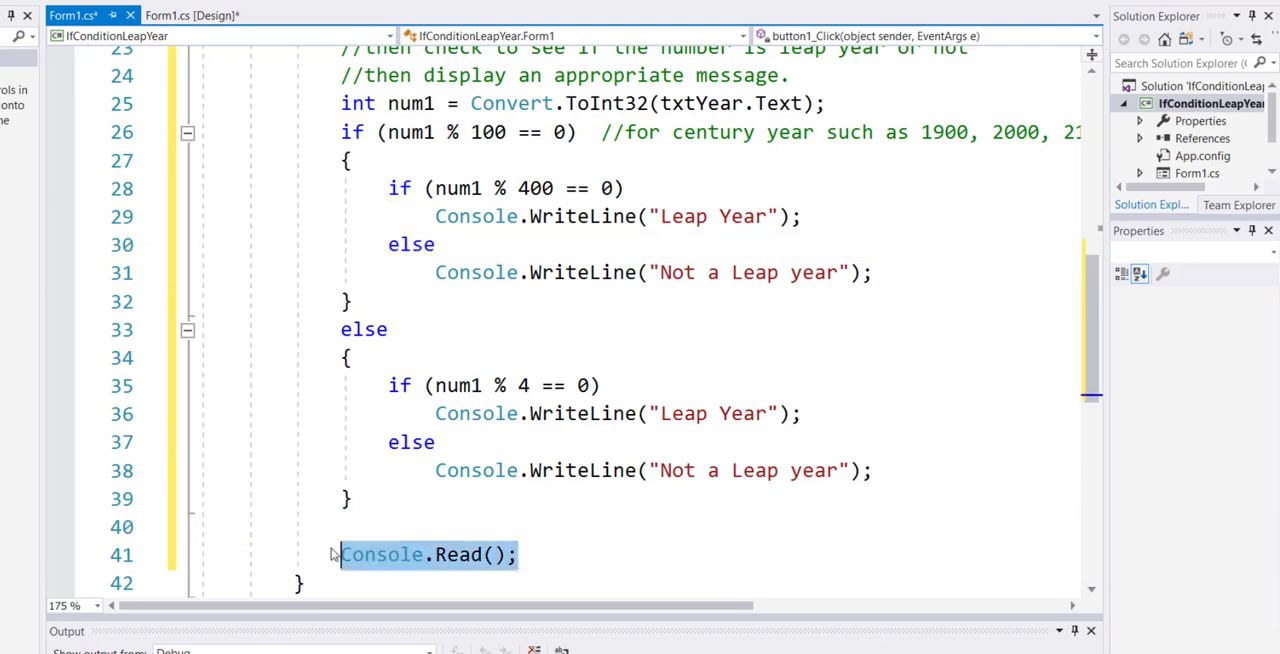
Step: Drop Console.Read() and assign "Yes"/"No" to lblMsg.Text in the leap-year branches
key("Delete")
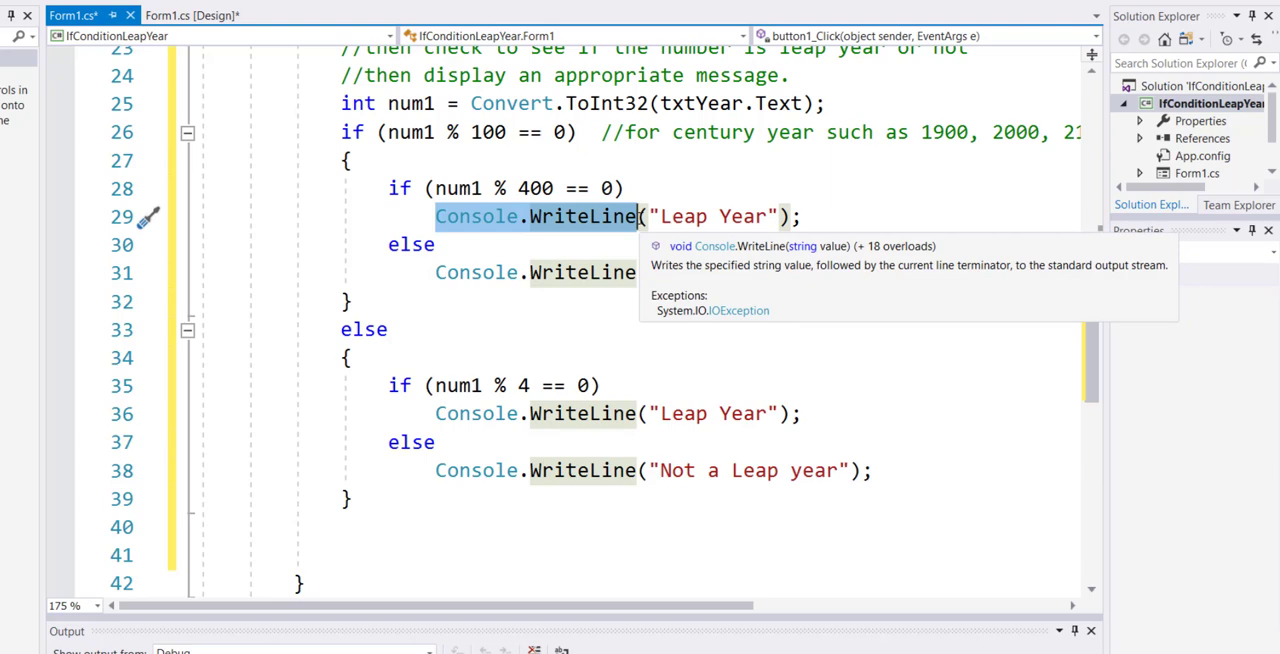
type("lblMsg.Text = \"Not a Leap year\";")
type("lblMsg.Text = \"Leap Year\";")
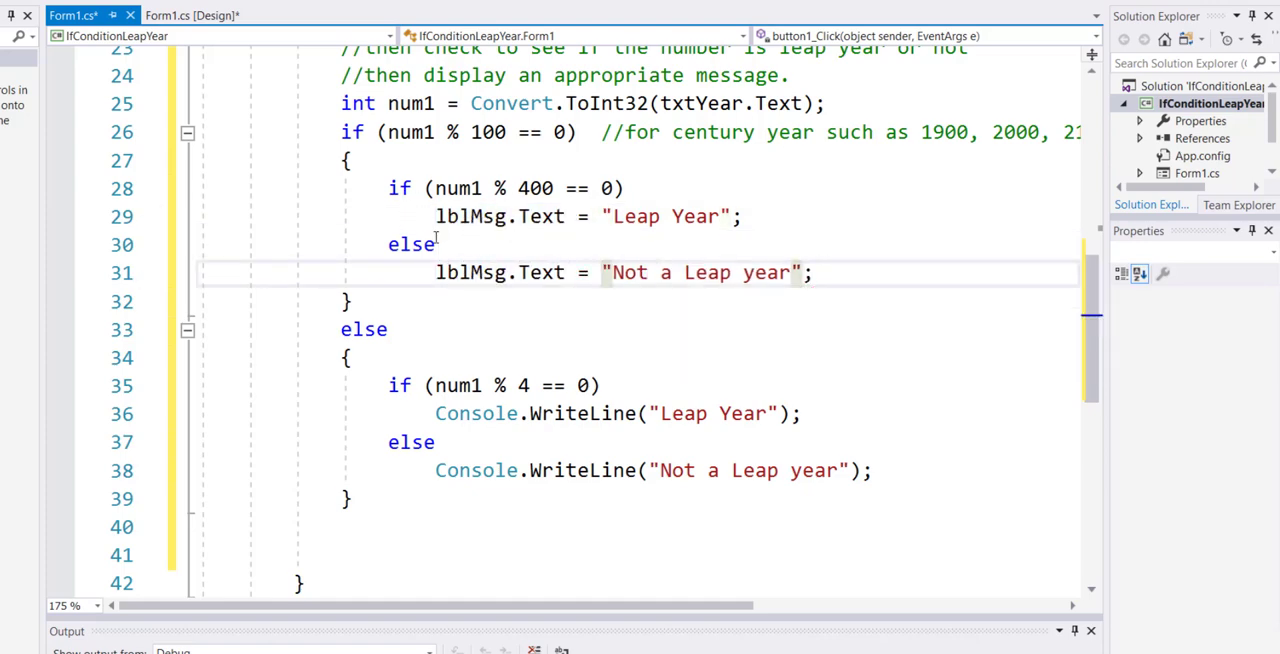
left_click_drag(388, 384, 872, 470)
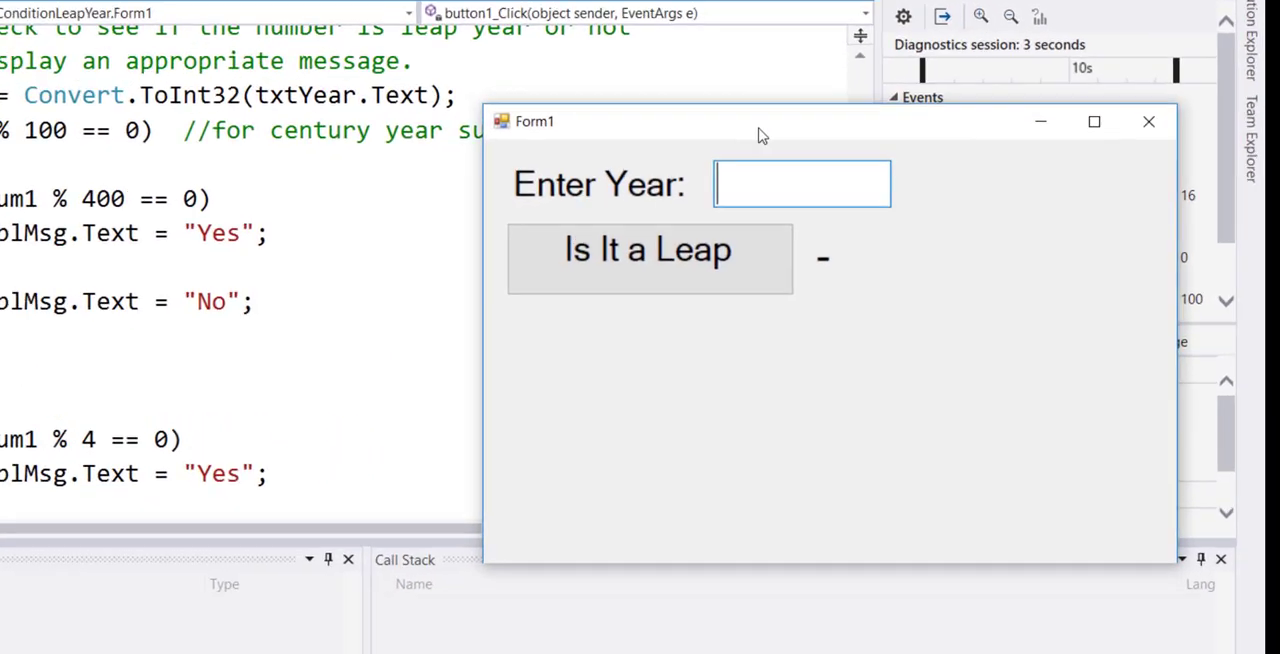
Step: Check year 1900 in the running form, which reports No
type("1")
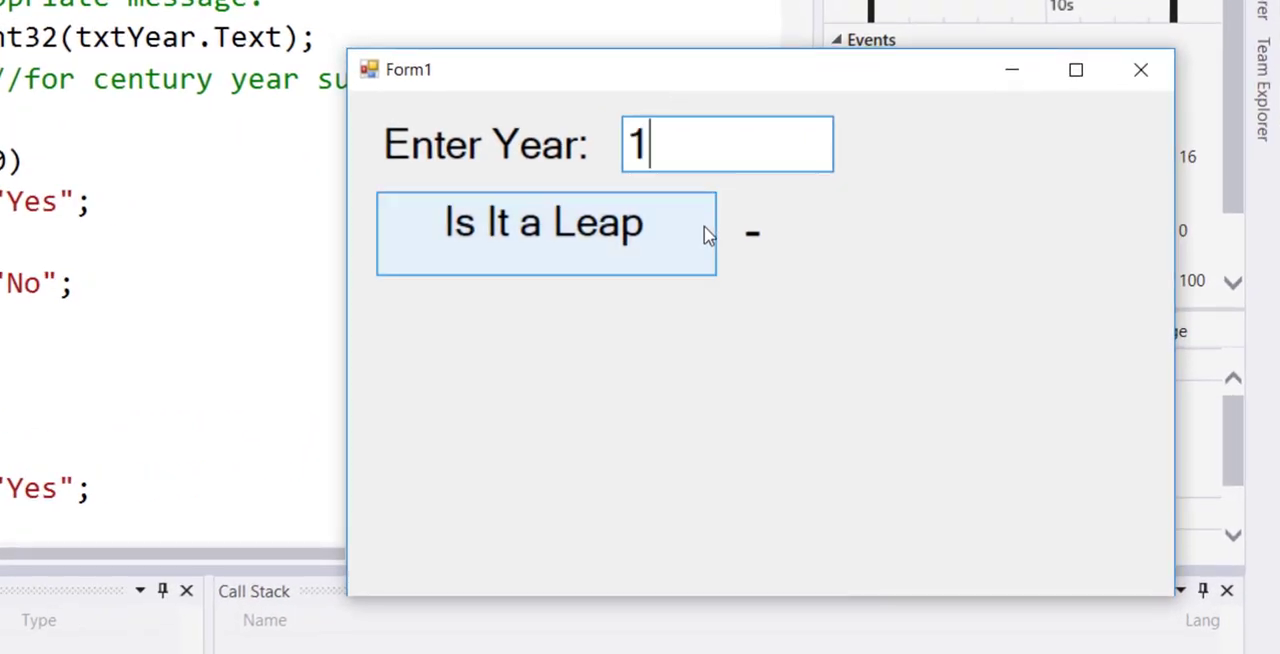
type("900")
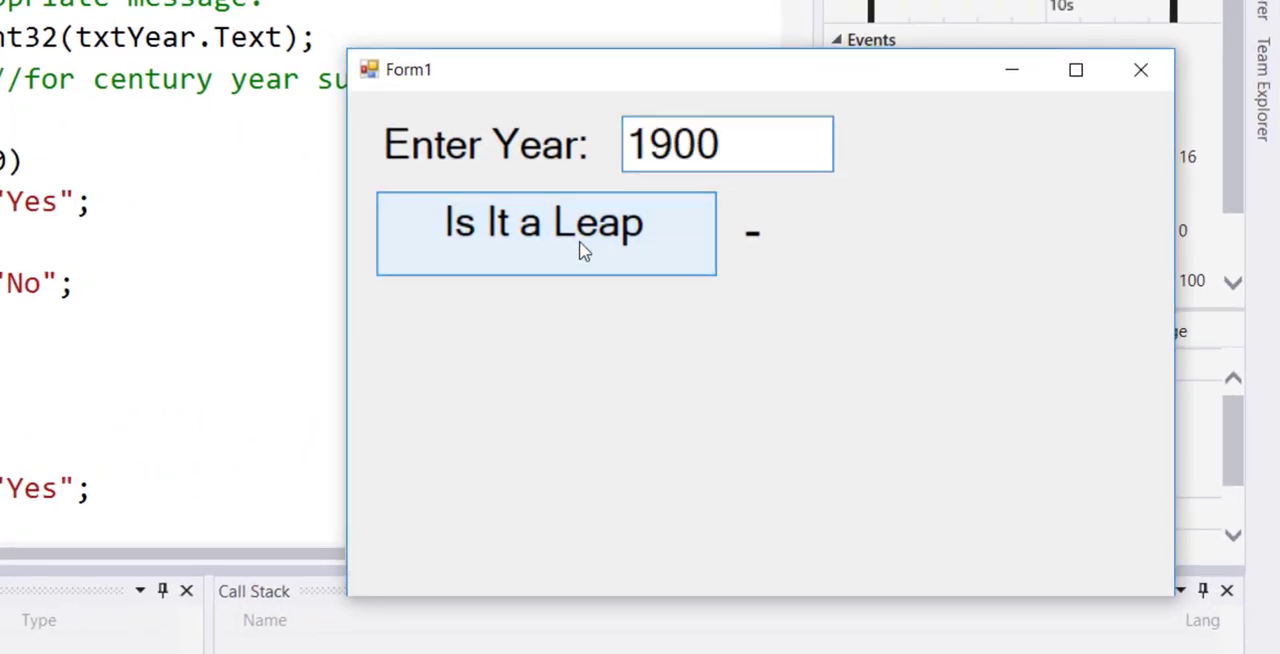
left_click(546, 232)
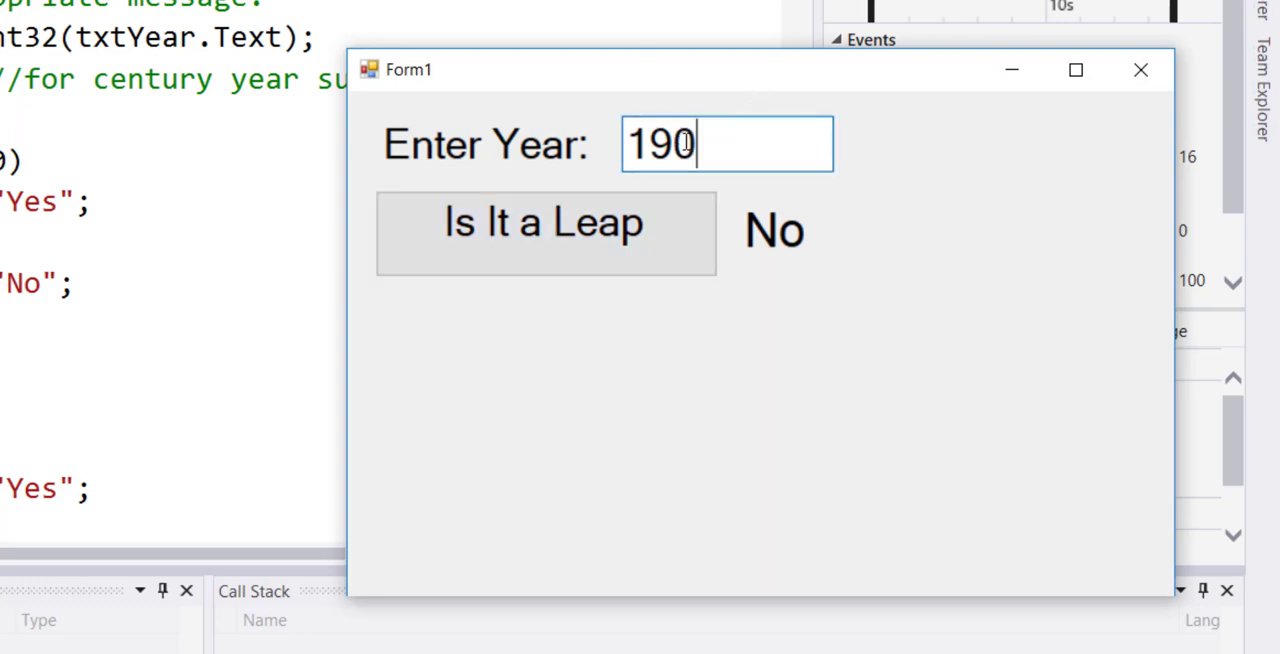
Step: Check 1904 and 2000, both reporting Yes
type("4")
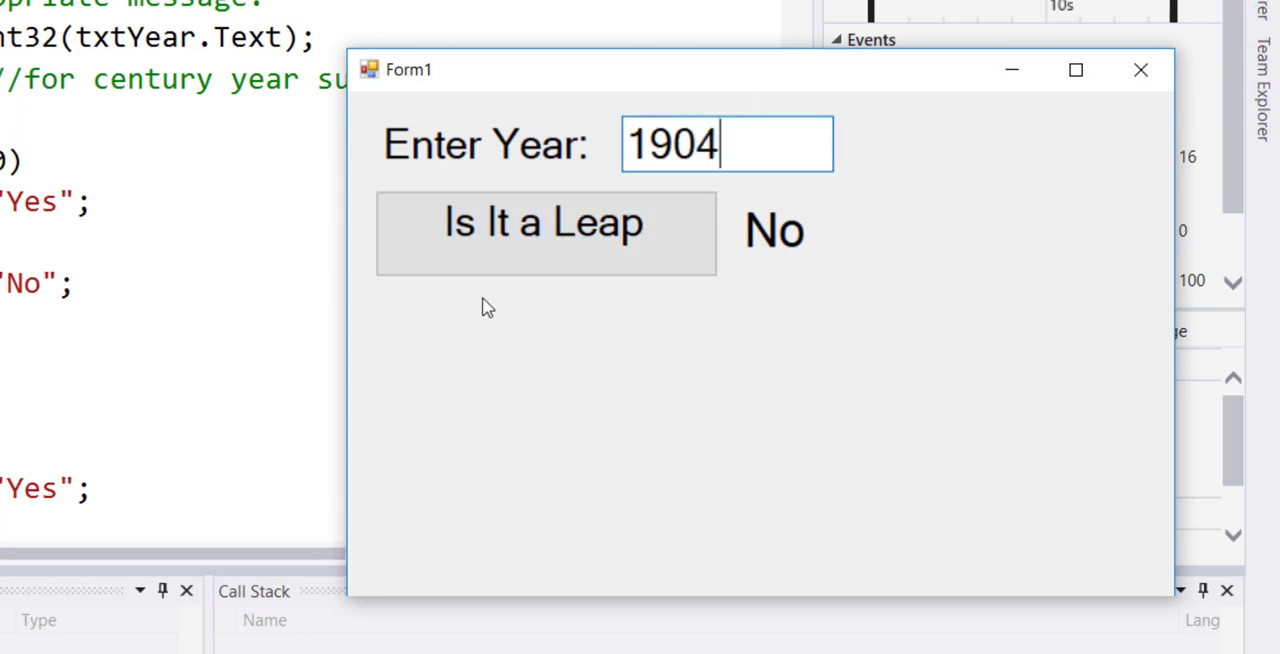
left_click(546, 232)
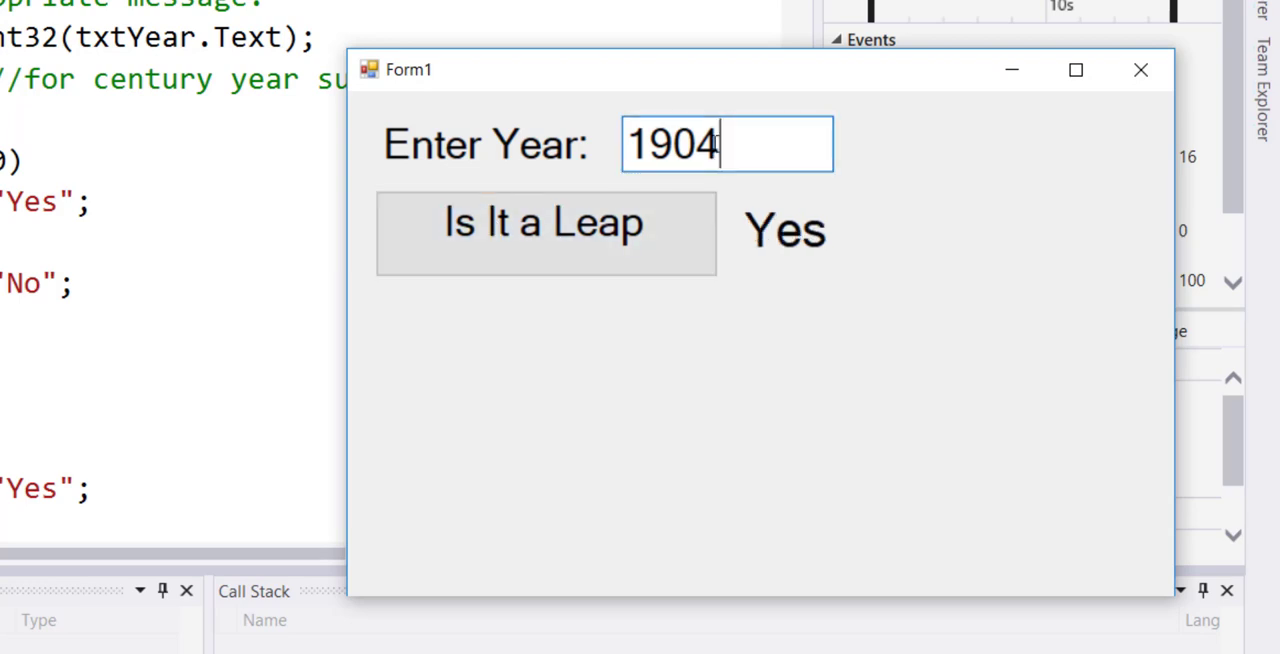
type("2000")
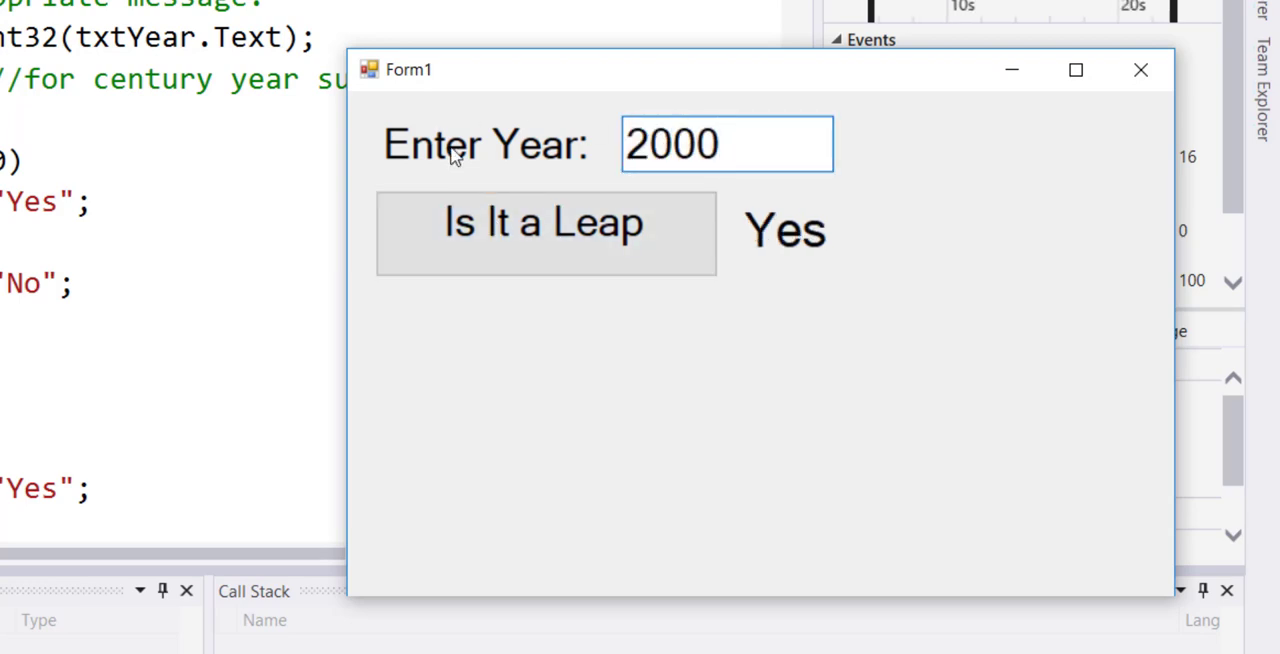
double_click(712, 144)
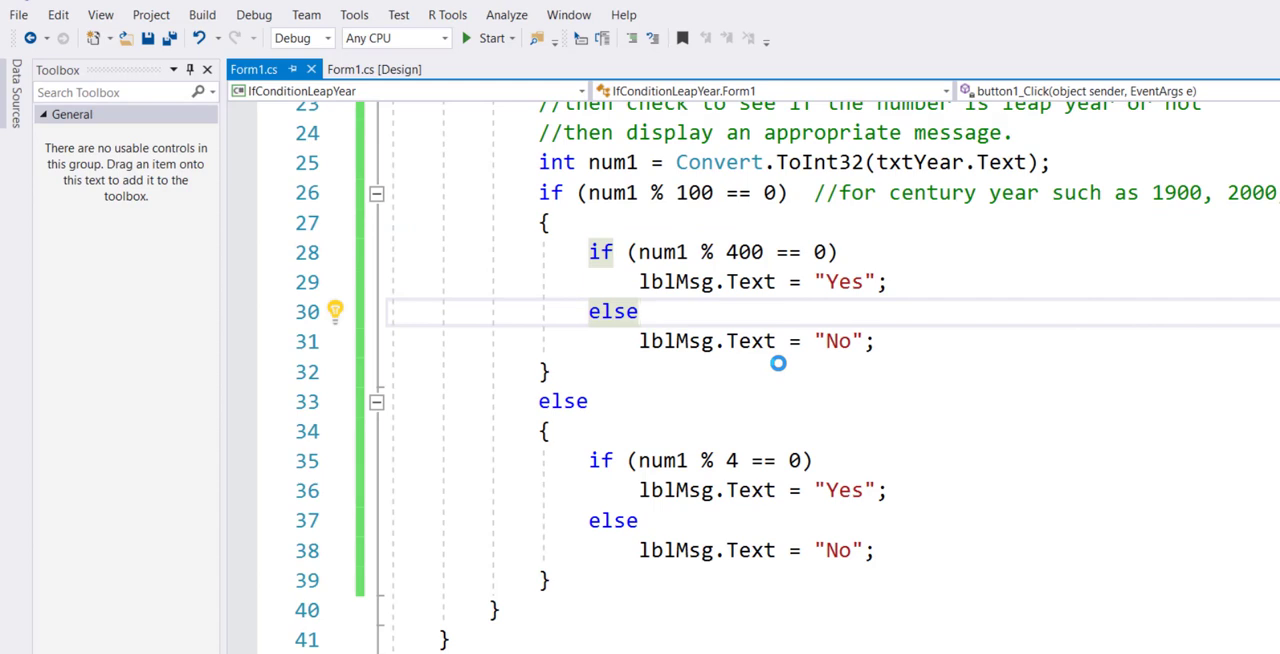
Step: Close the running Form1 window to return to the finished button1_Click code
left_click(638, 312)
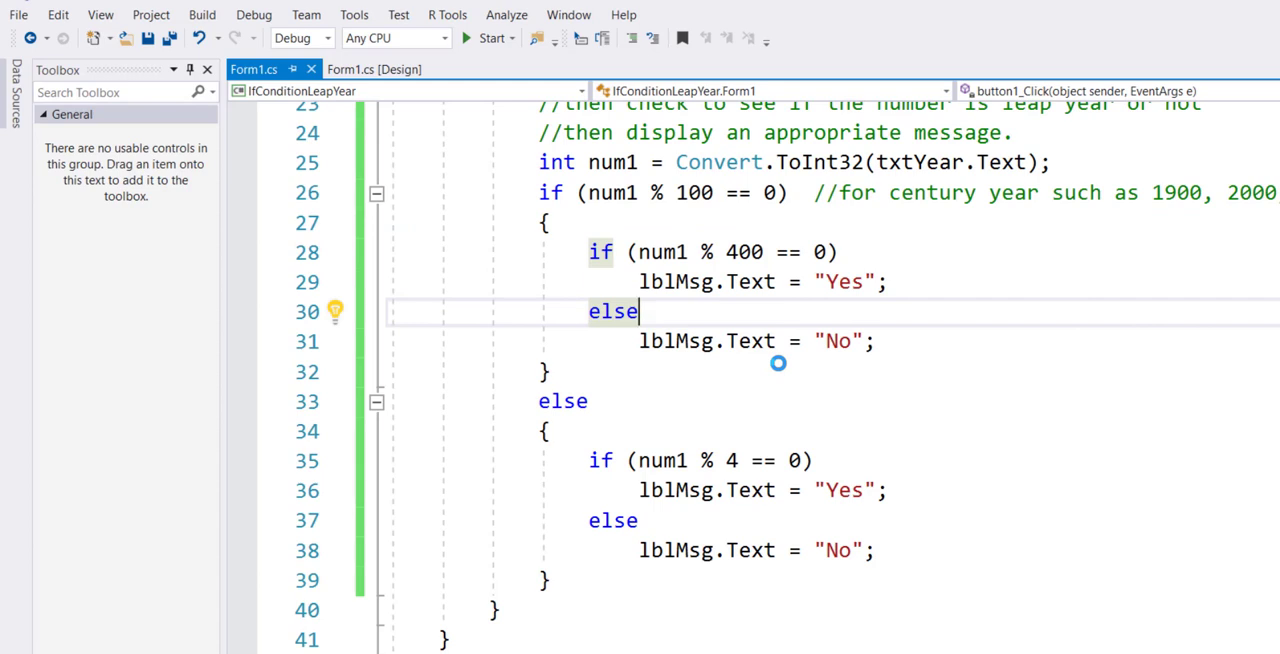